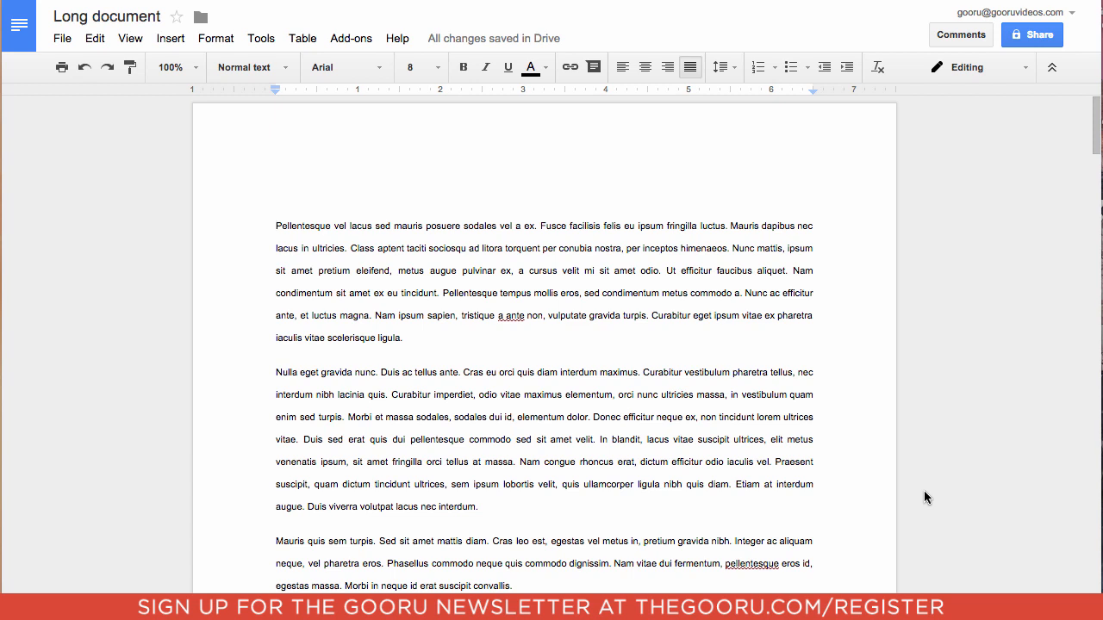
- Insert an empty header at the top of the document's first page
click(277, 226)
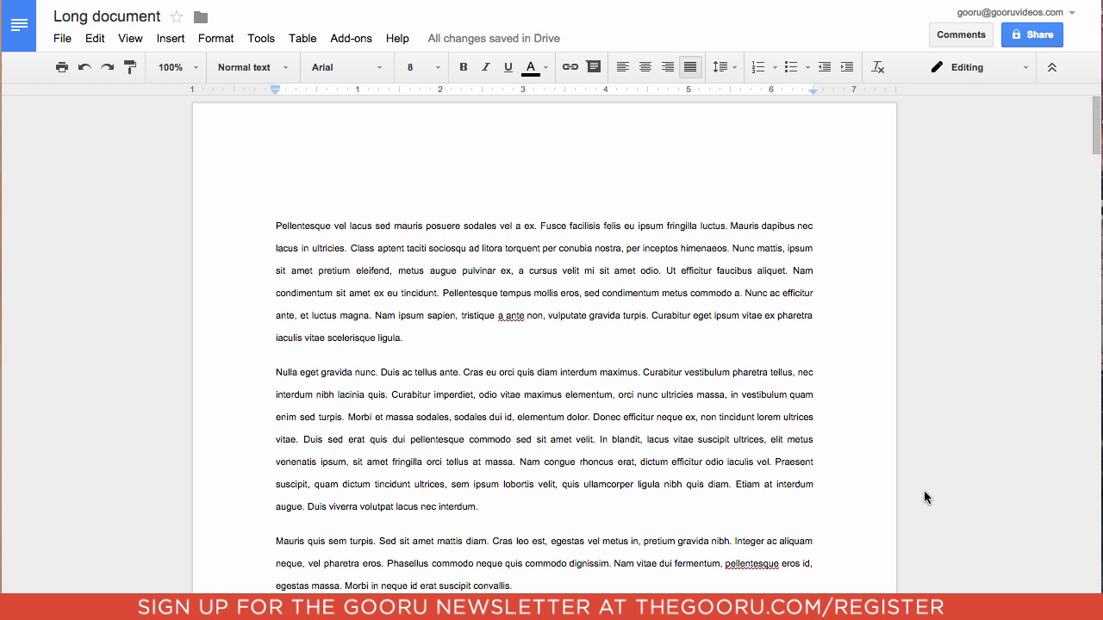
mouse_move(675, 253)
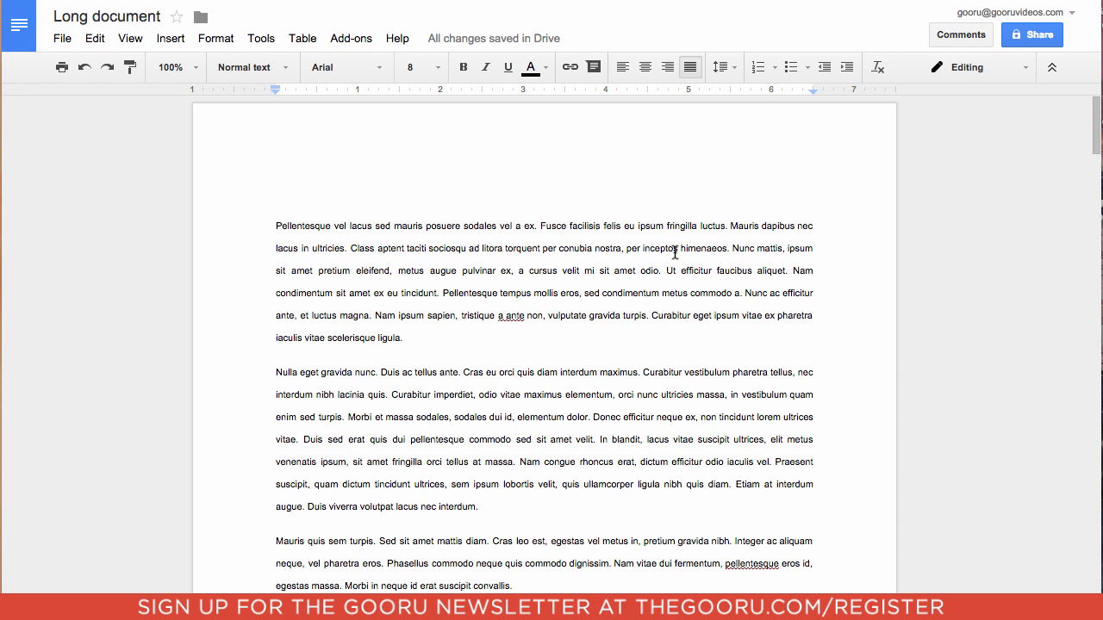
click(170, 38)
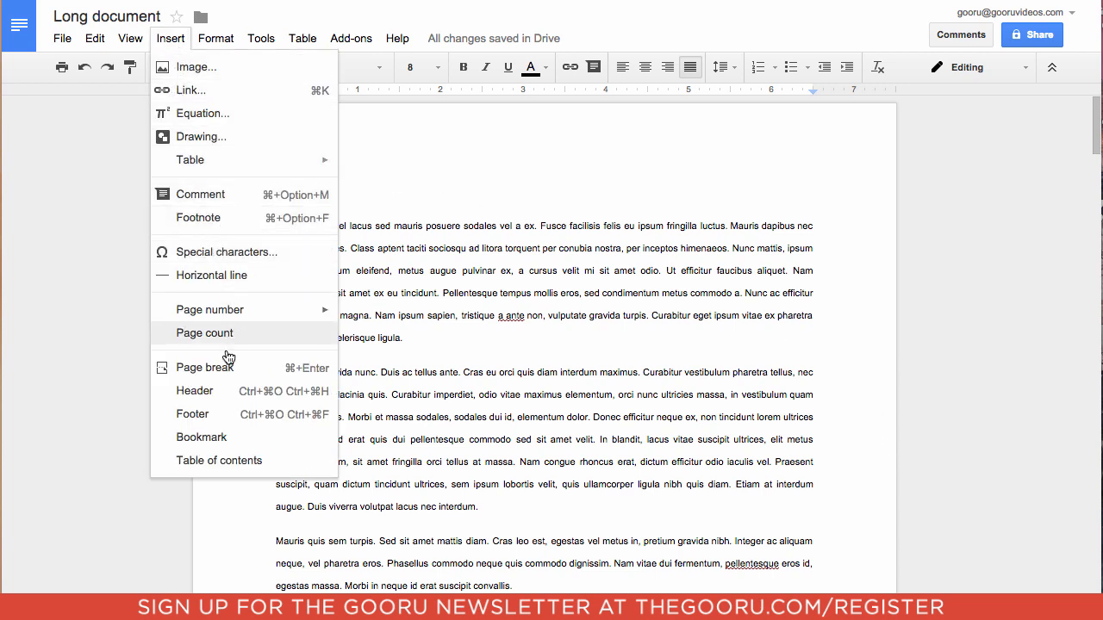
click(195, 391)
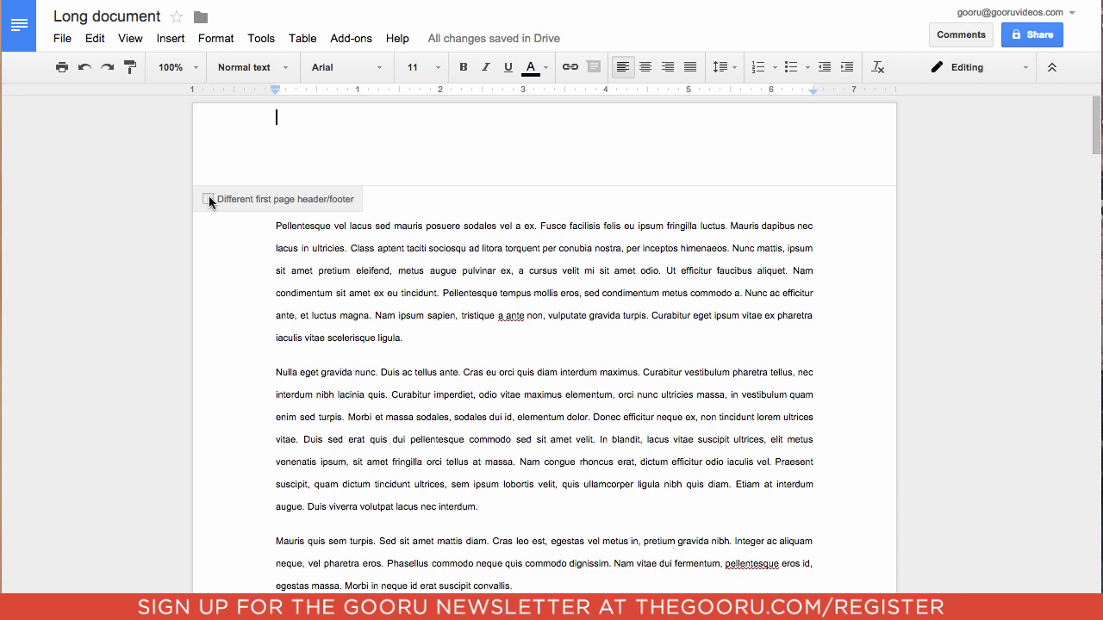
- Enable a different first-page header and type 'Intro to Gooru 101' into it
click(208, 200)
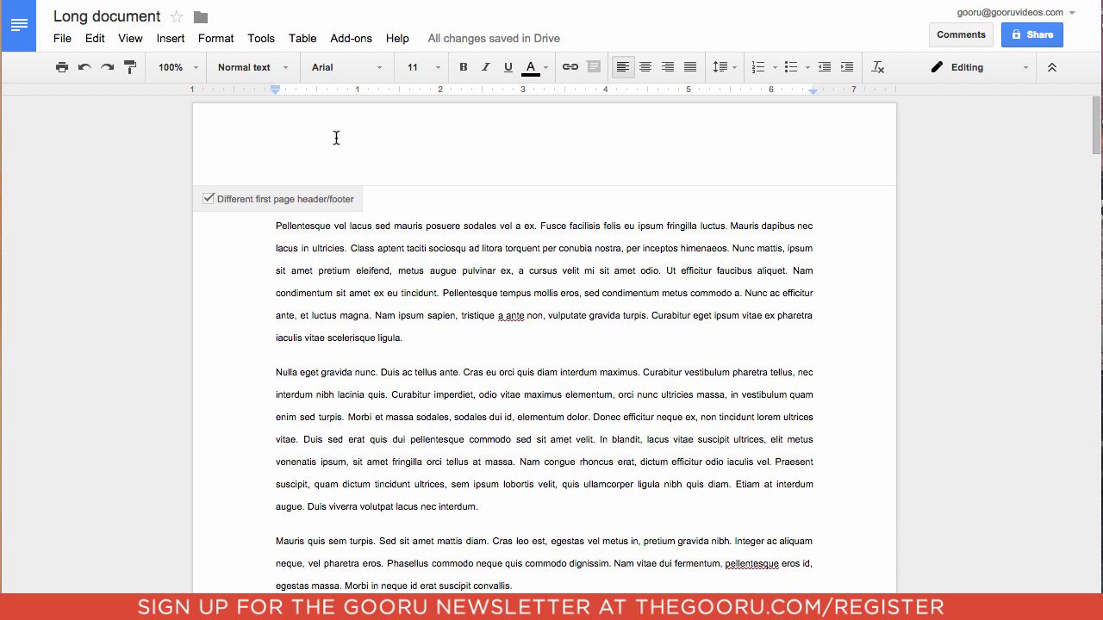
text(Intro to Gooru 101)
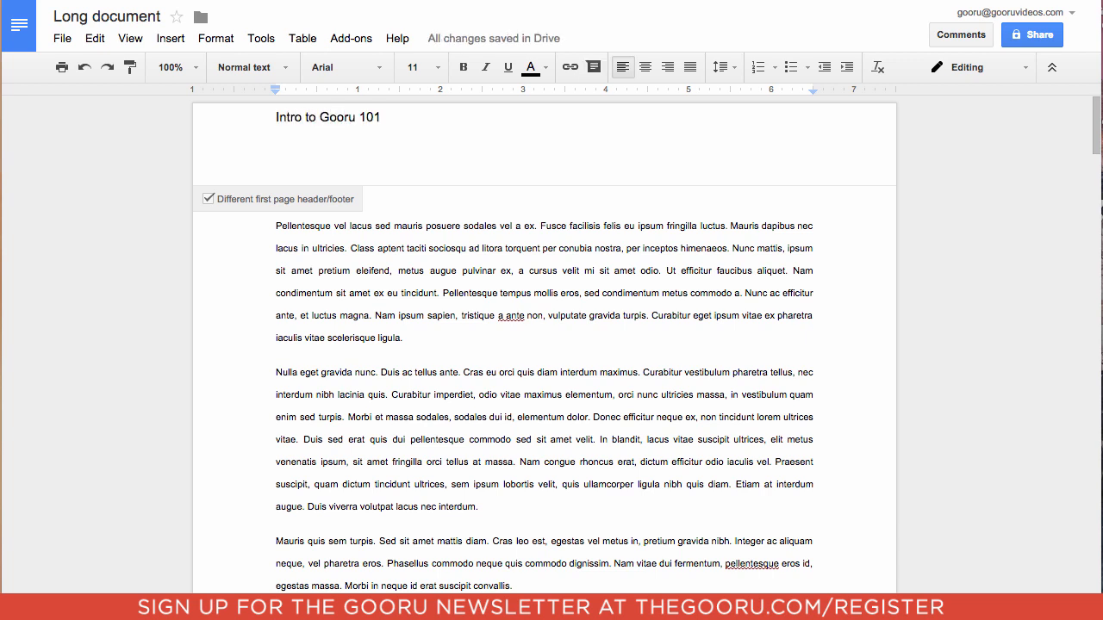
- Type a right-aligned 'Gooru 101' into the page-two header
scroll(down, 3)
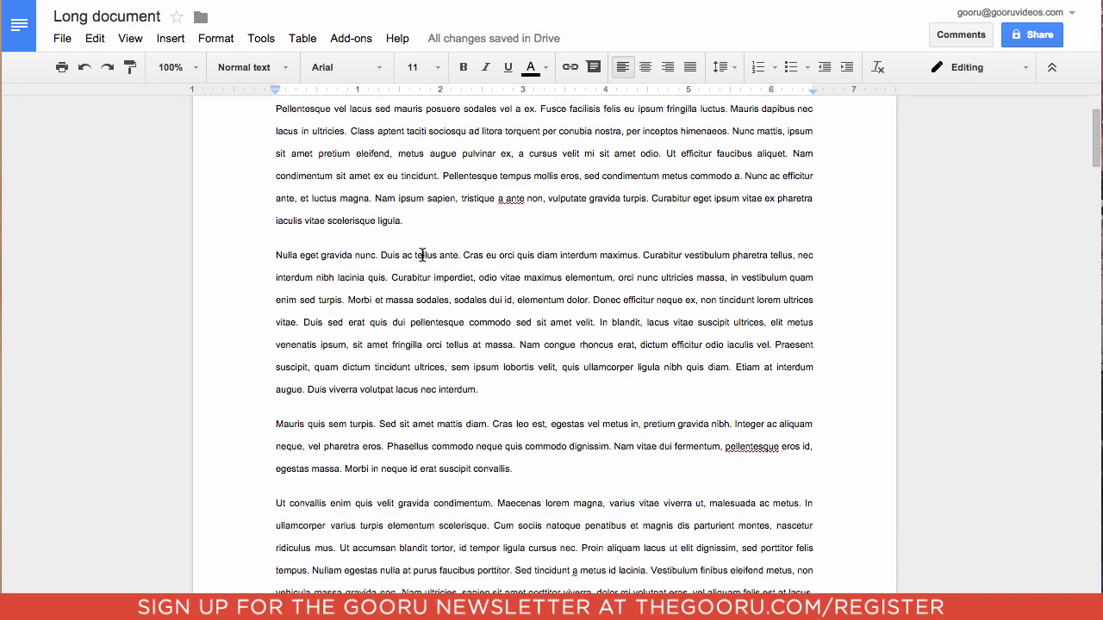
scroll(down, 3)
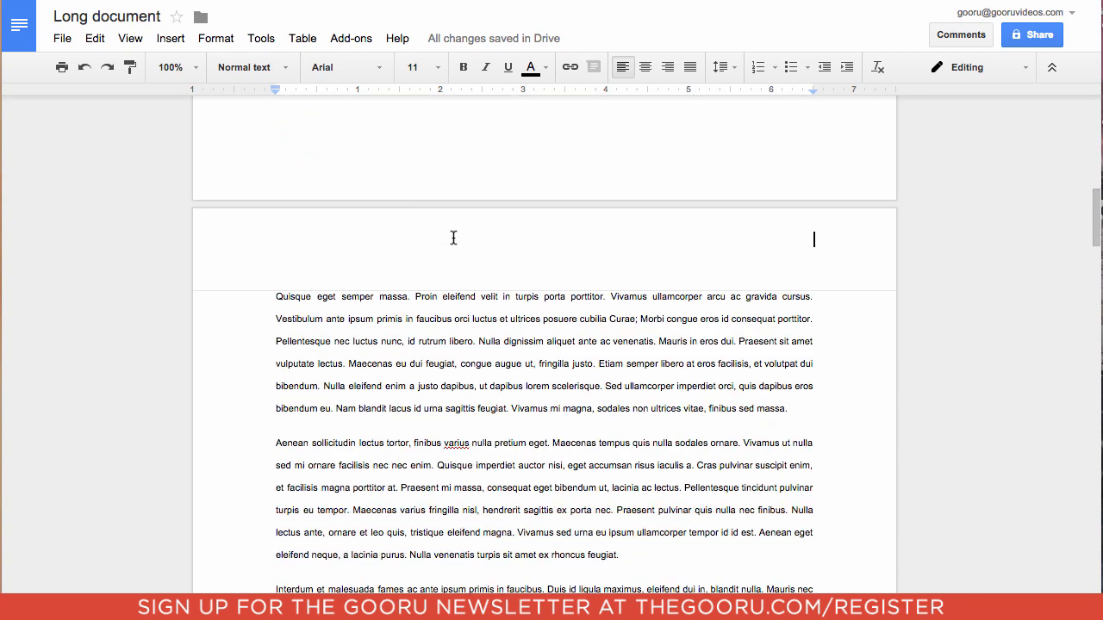
click(667, 67)
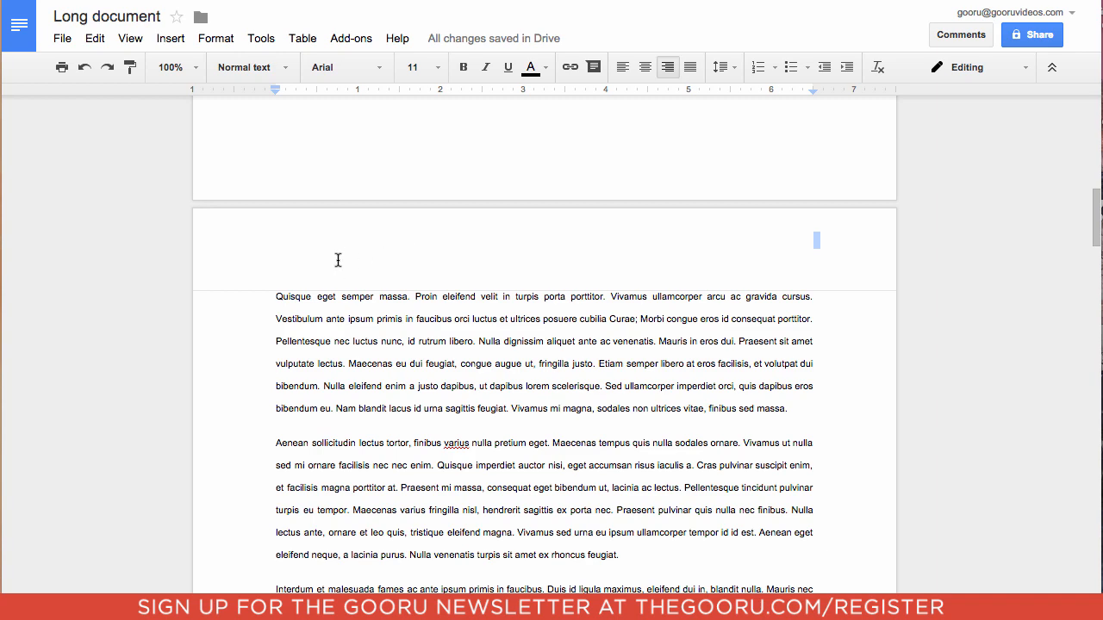
text(Gooru 101)
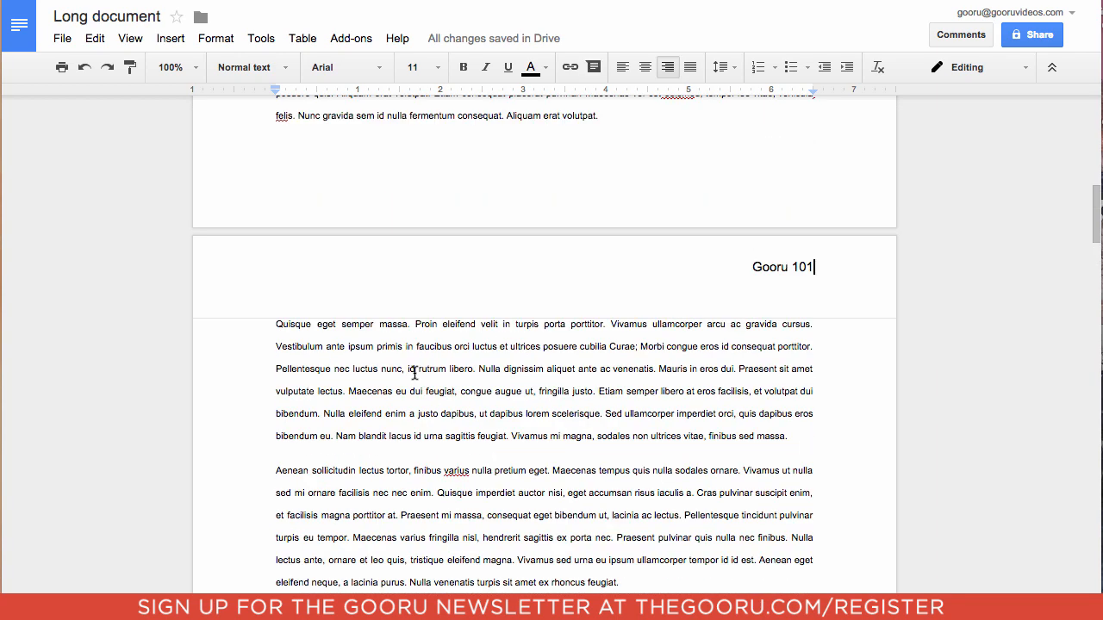
scroll(down, 3)
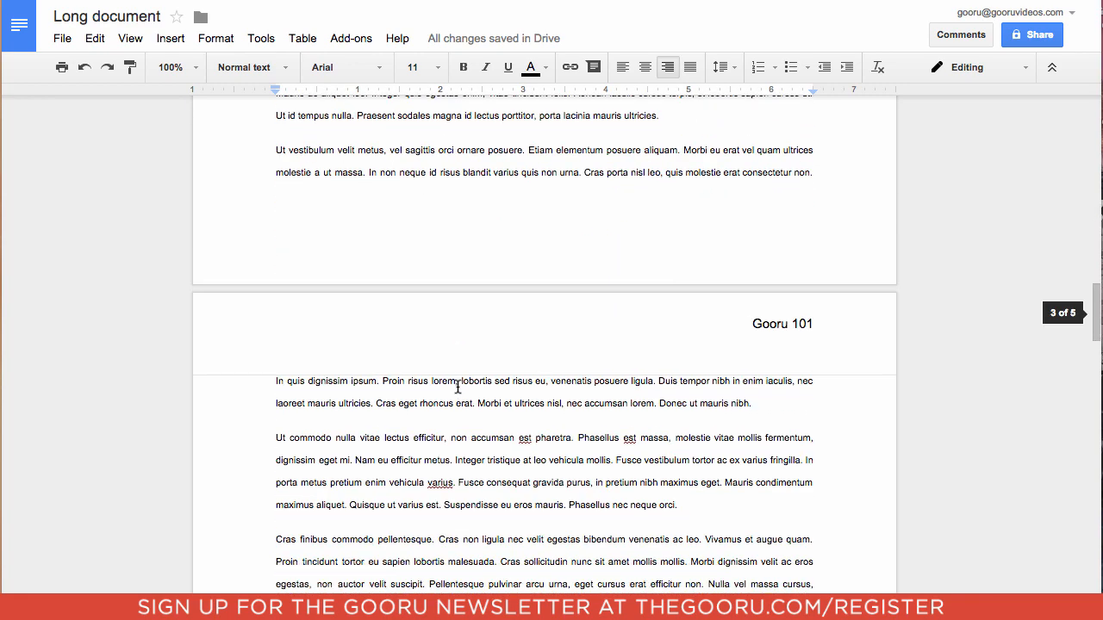
scroll(down, 3)
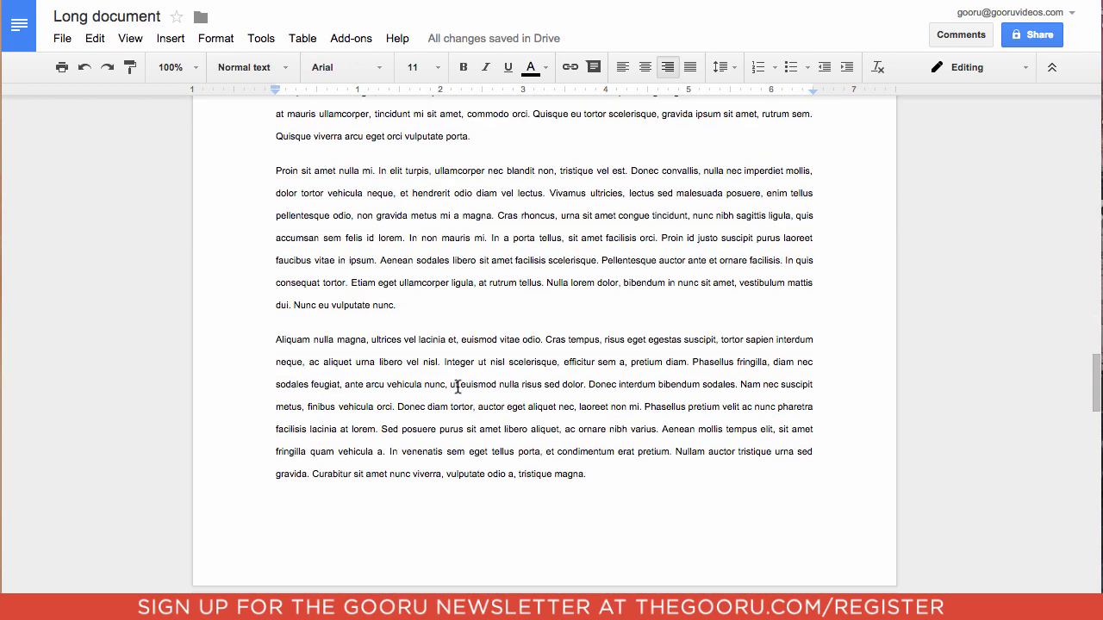
scroll(up, 3)
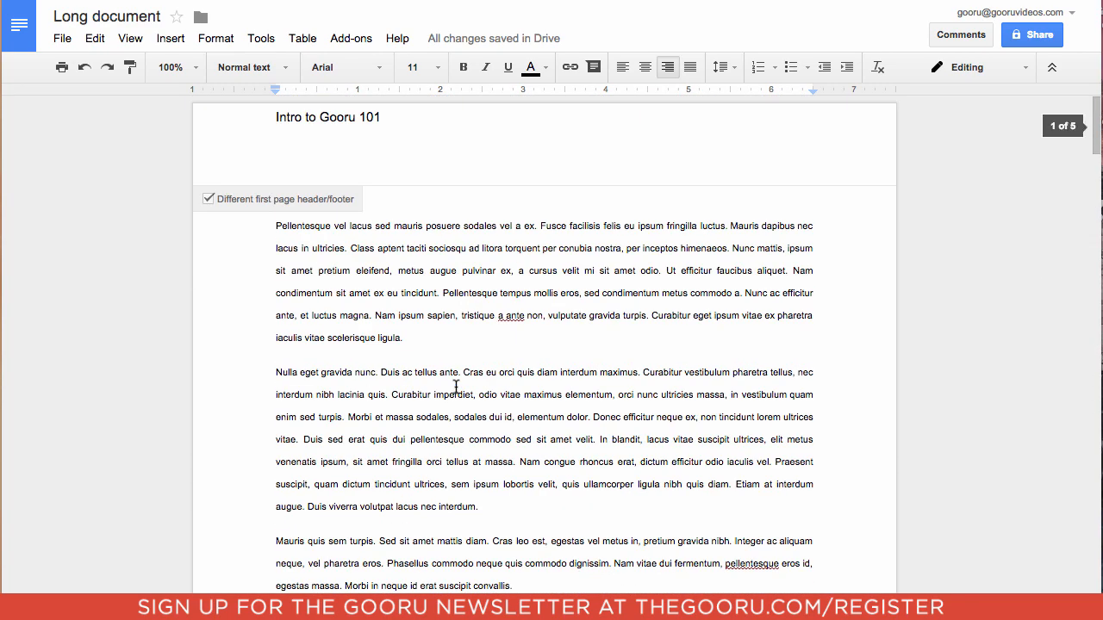
mouse_move(411, 295)
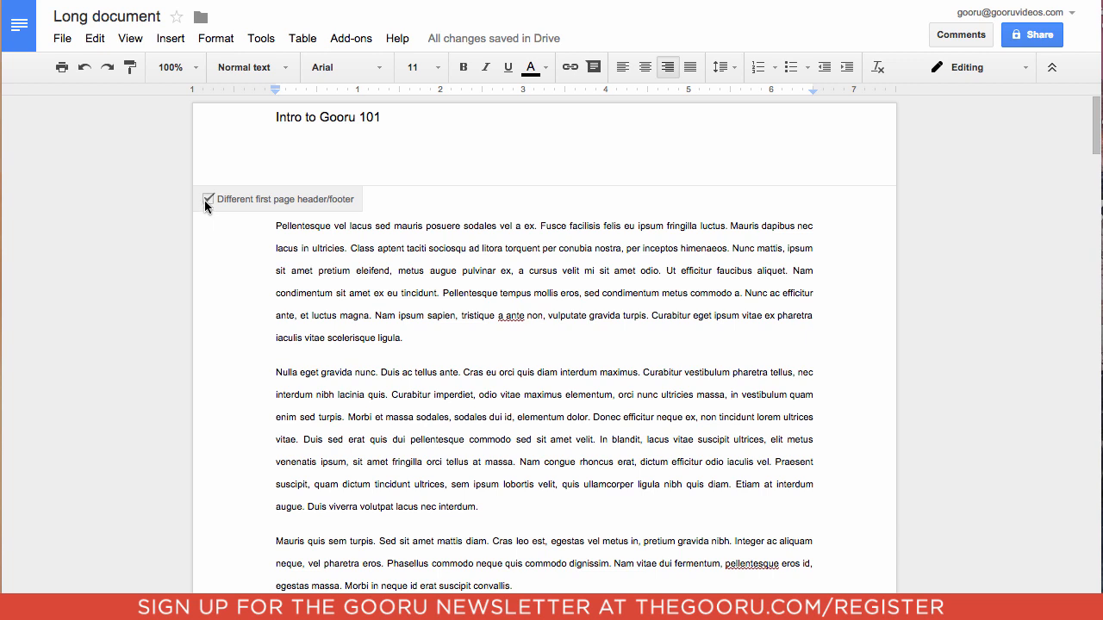
- Turn off 'Different first page header/footer' and scroll to confirm every page shows 'Gooru 101'
click(209, 199)
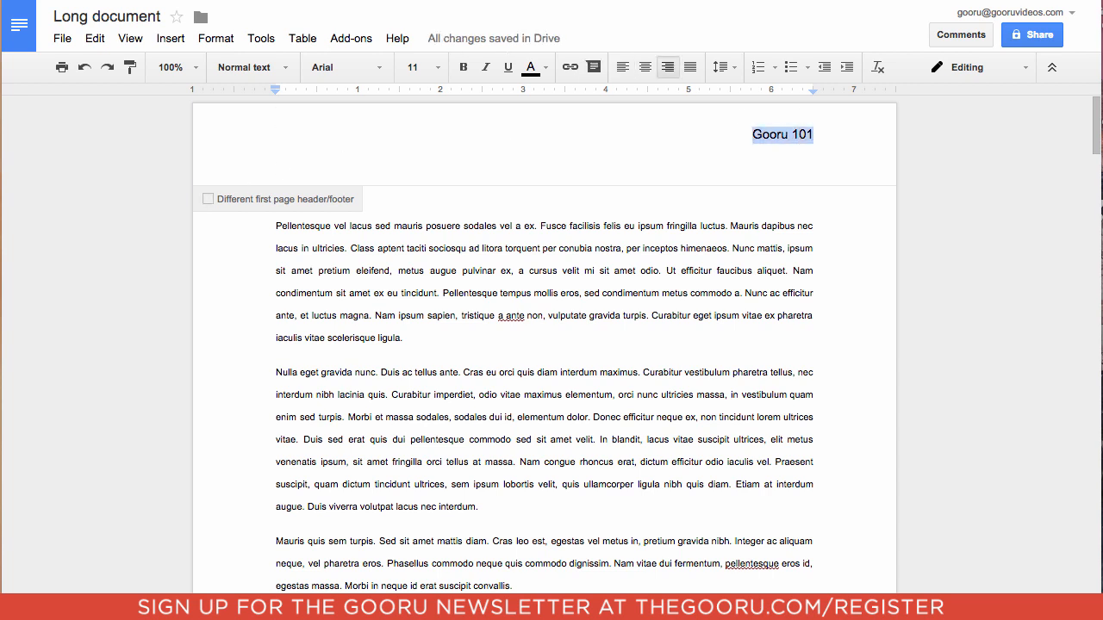
scroll(down, 3)
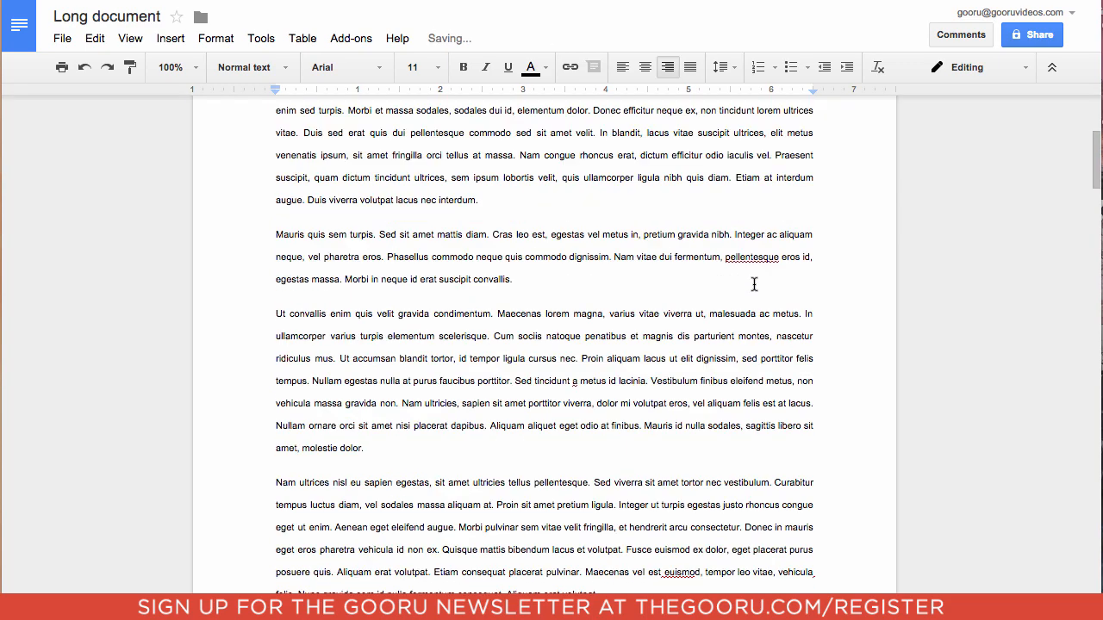
scroll(down, 3)
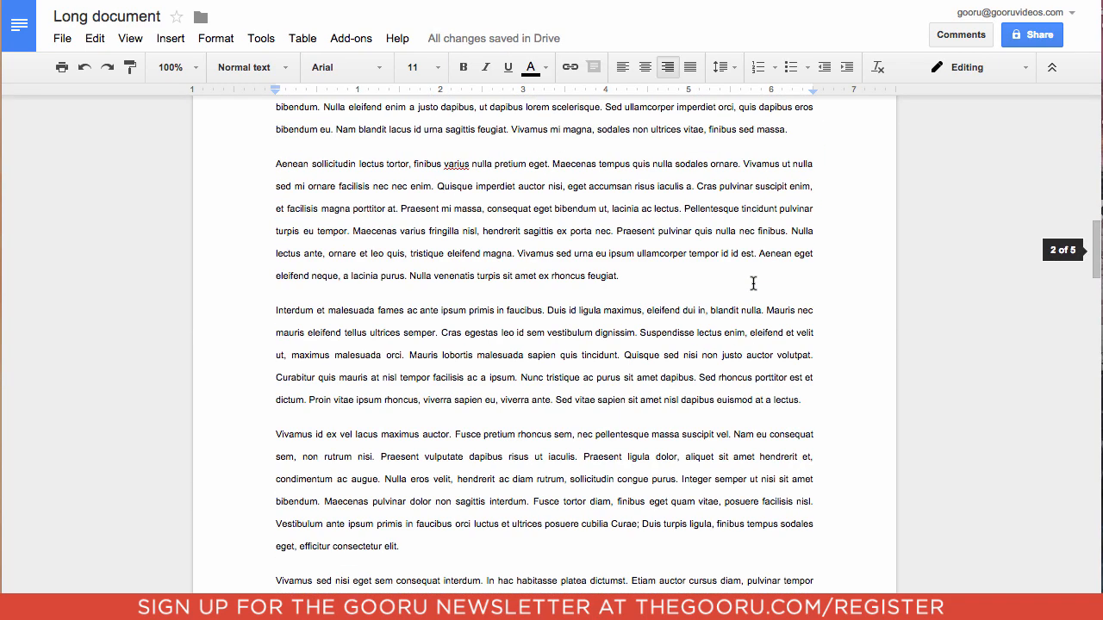